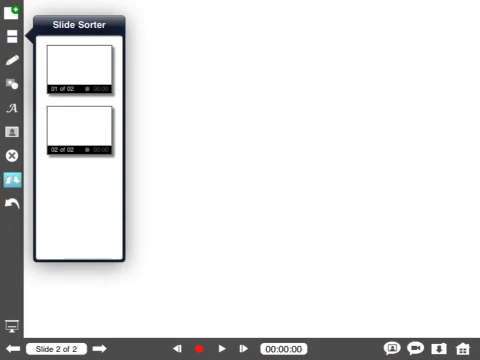
- Show the slide sorter overview listing the project's two slides
{"action": "left_click", "coordinate": [8, 56]}
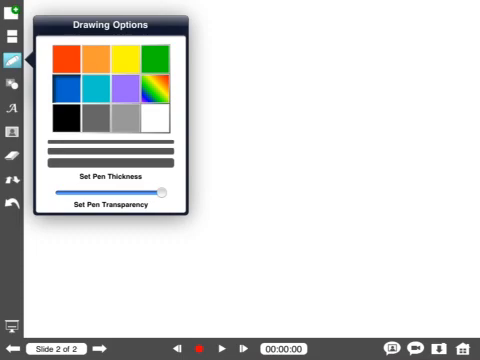
- Switch from the pen's Drawing Options to the Shapes and Lines palette
{"action": "left_click", "coordinate": [12, 84]}
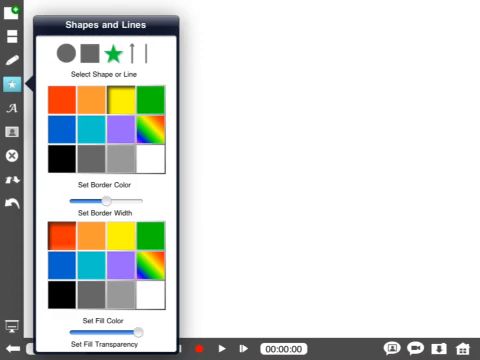
- Show the Text palette with size, font, colour and box border settings
{"action": "left_click", "coordinate": [12, 108]}
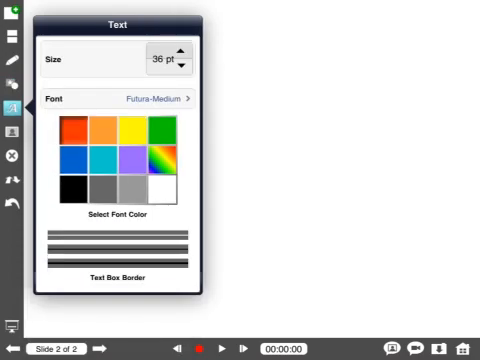